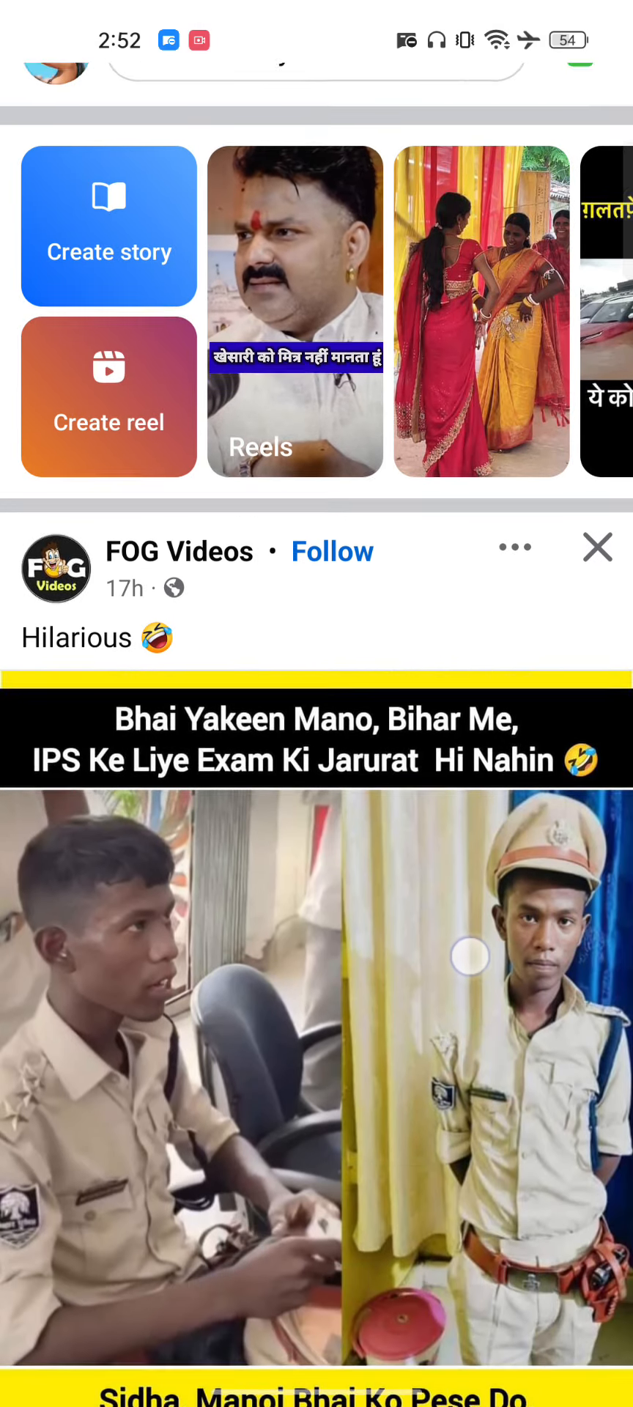
Go from the refreshed home feed through the account menu to Settings & privacy
scroll("down", 3)
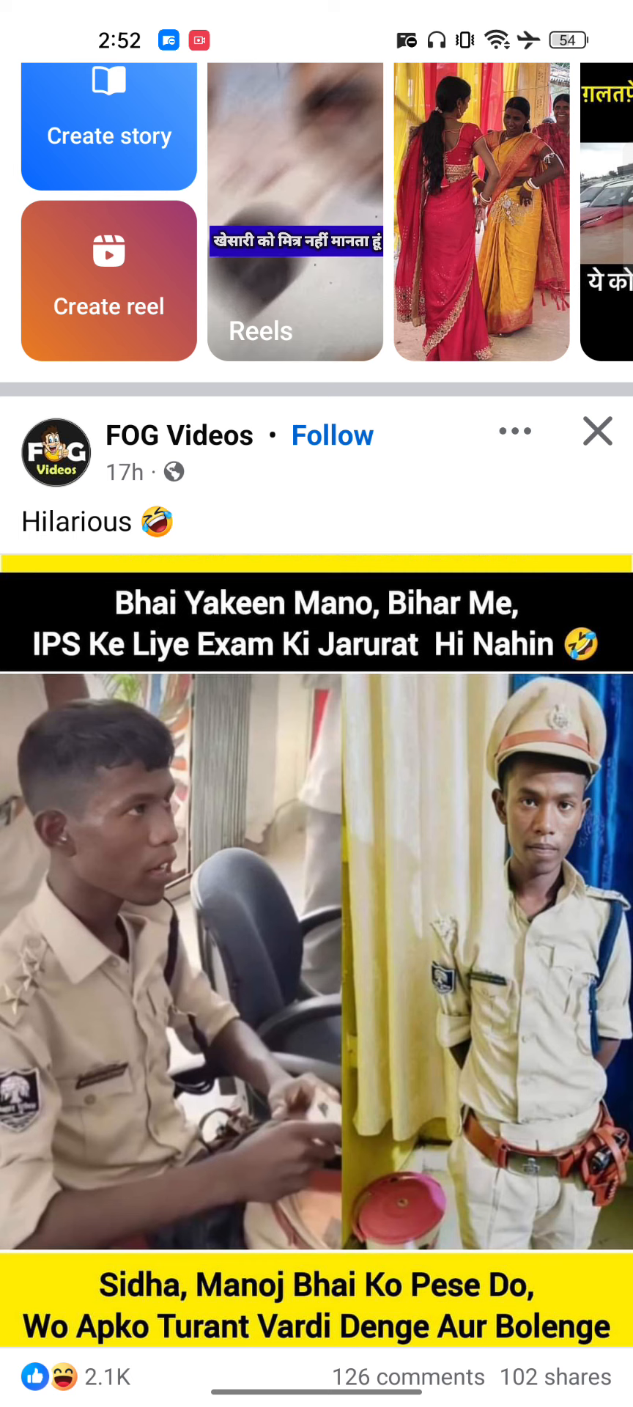
scroll("down", 3)
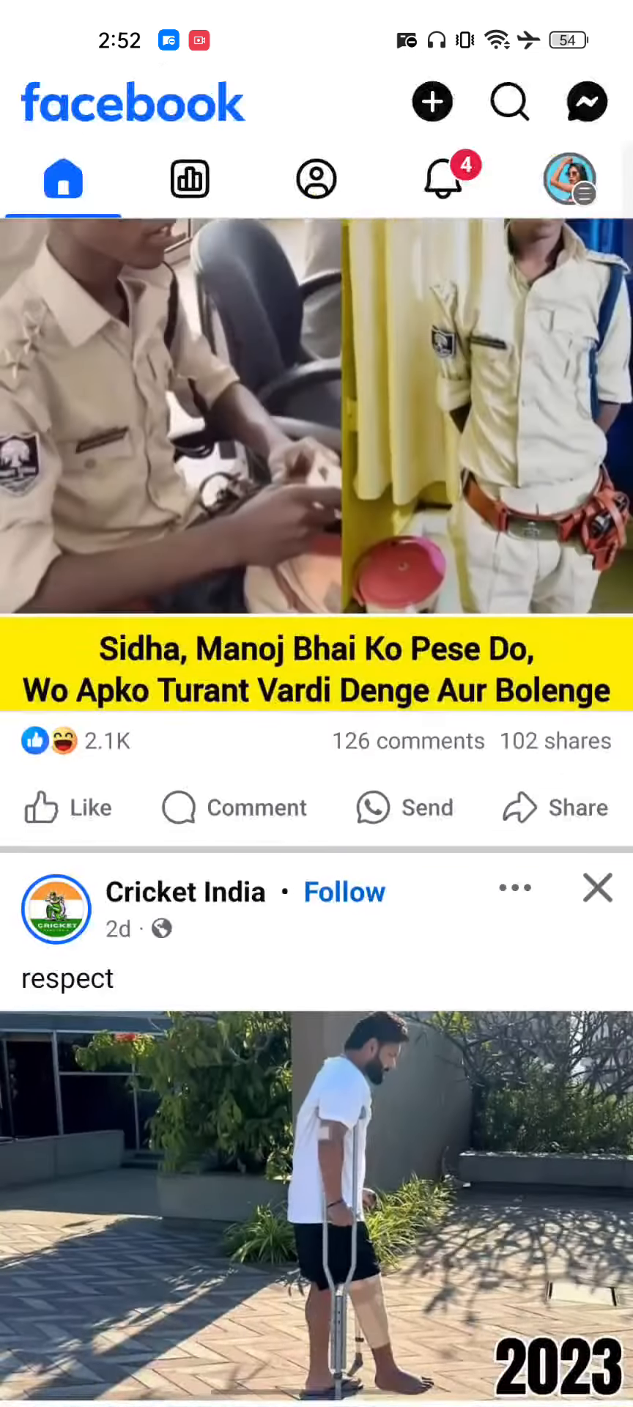
left_click(570, 177)
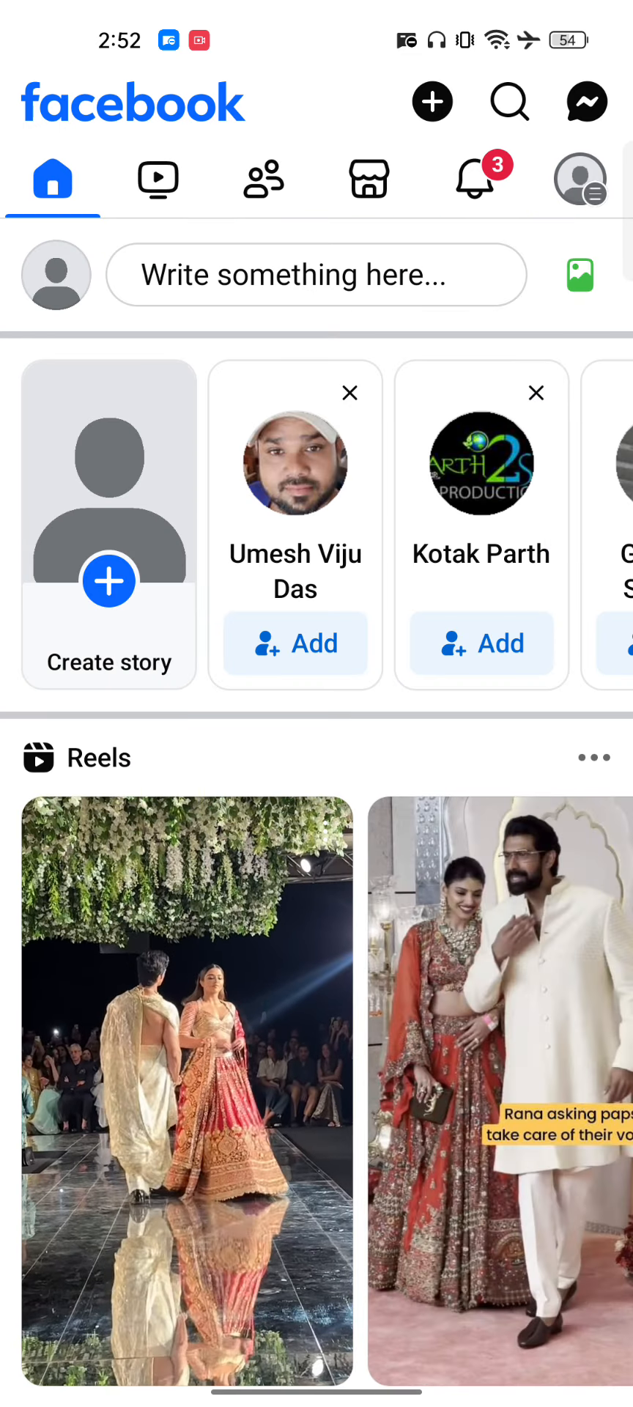
left_click(580, 179)
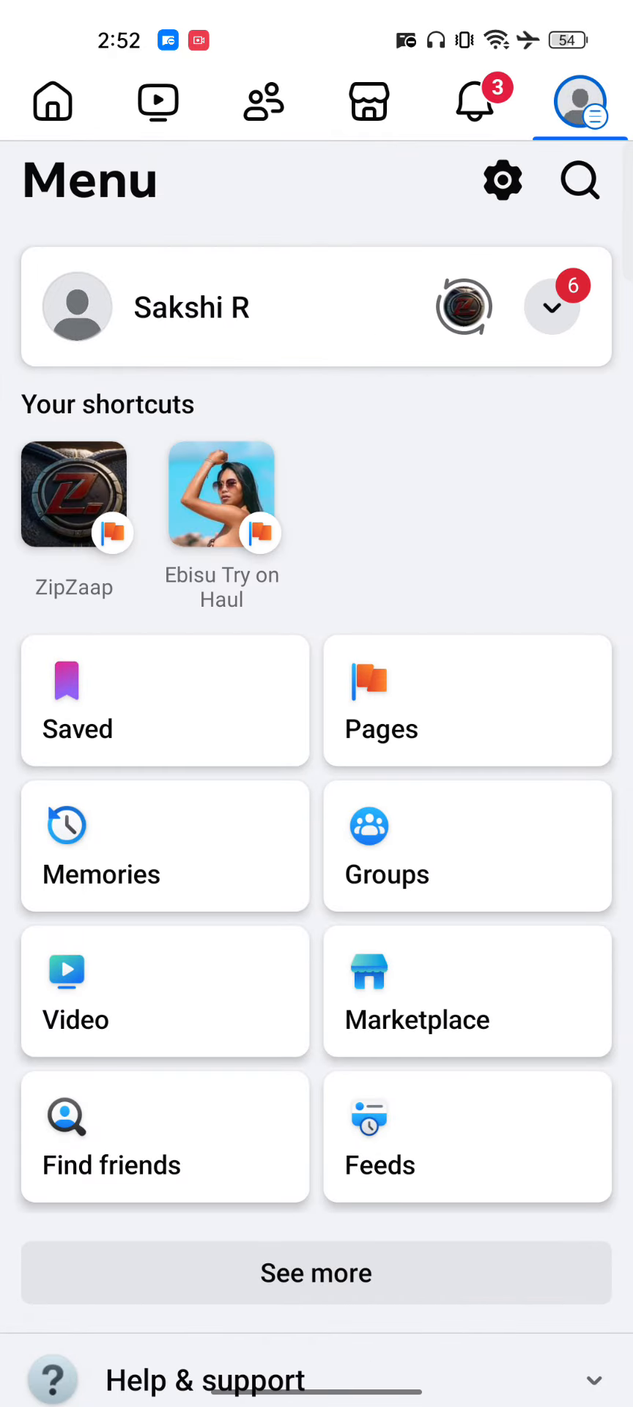
left_click(502, 179)
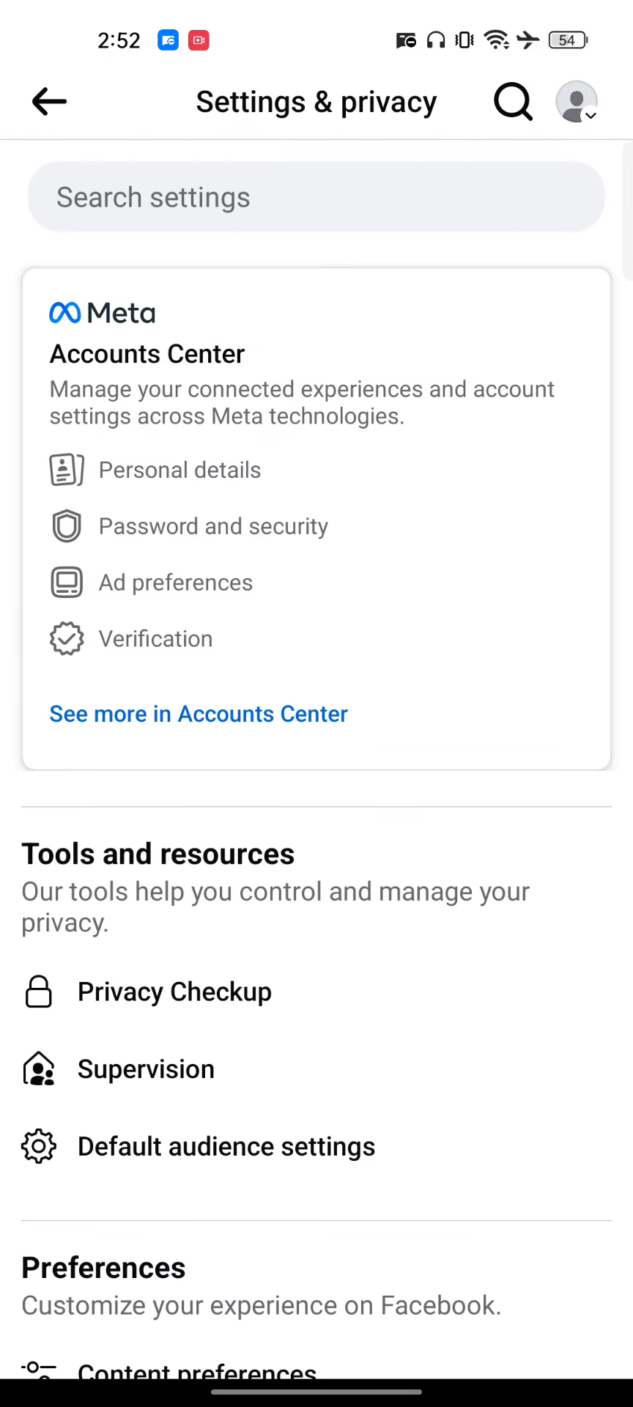
left_click(197, 713)
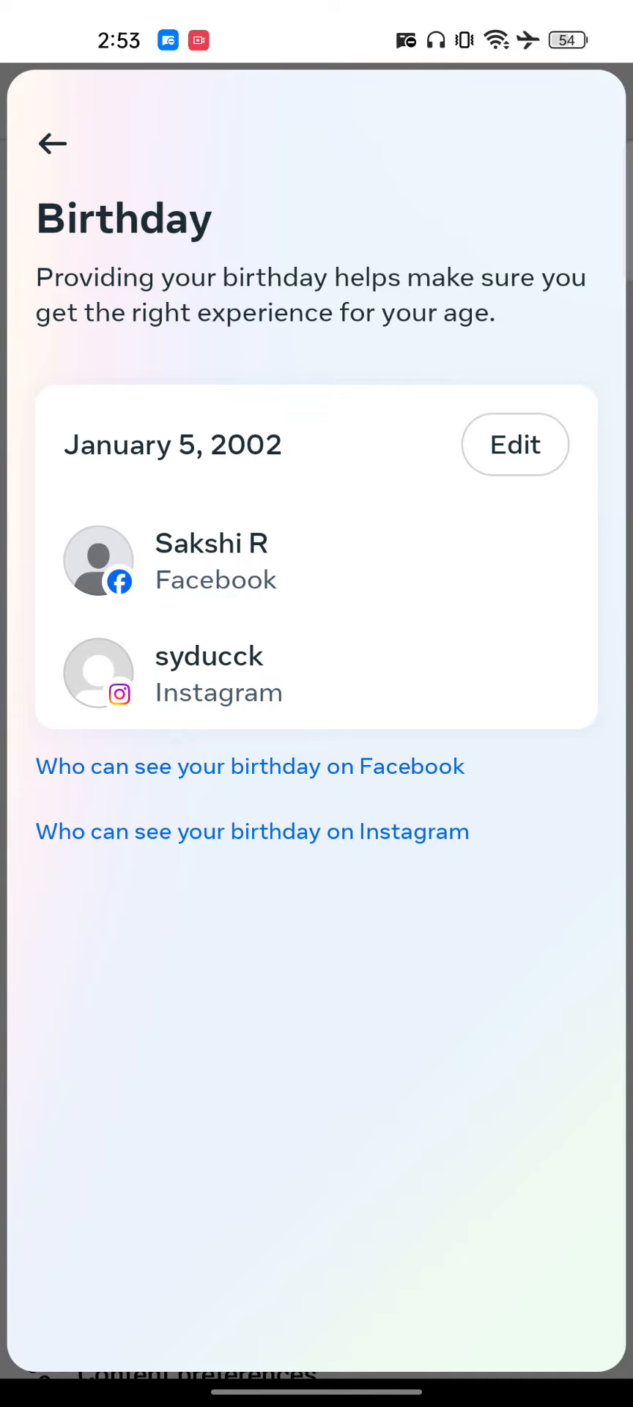
left_click(513, 443)
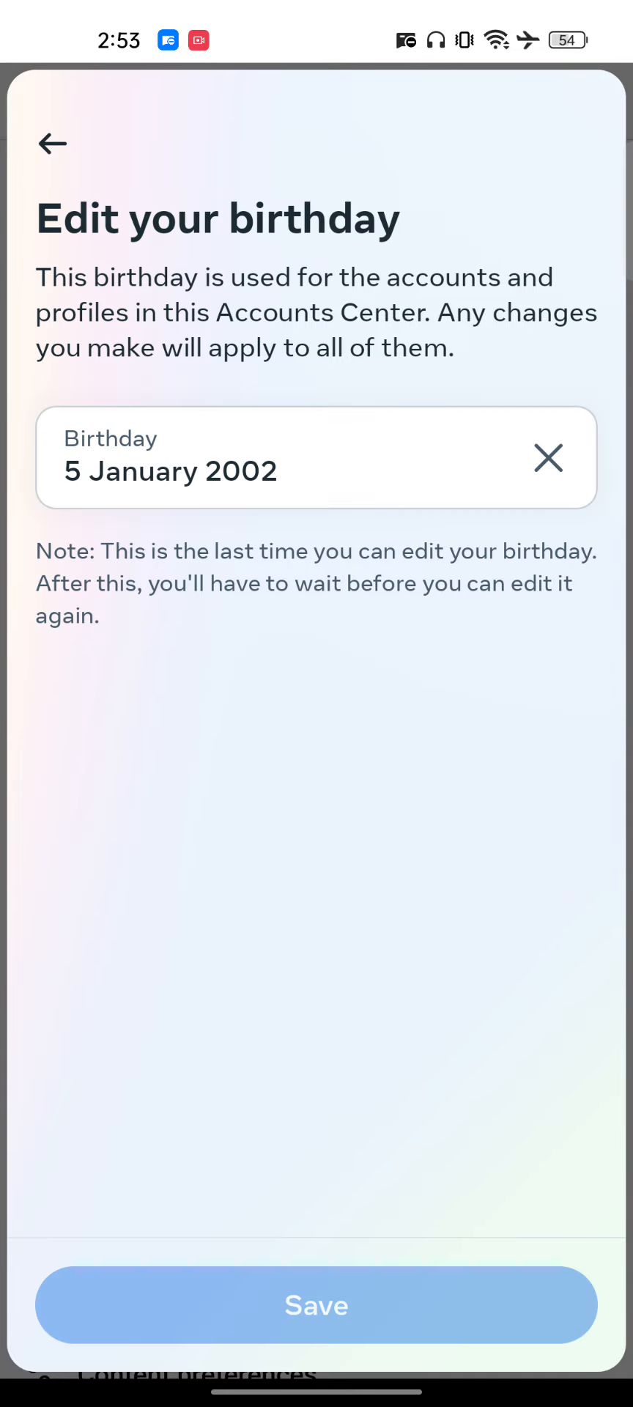
left_click(51, 144)
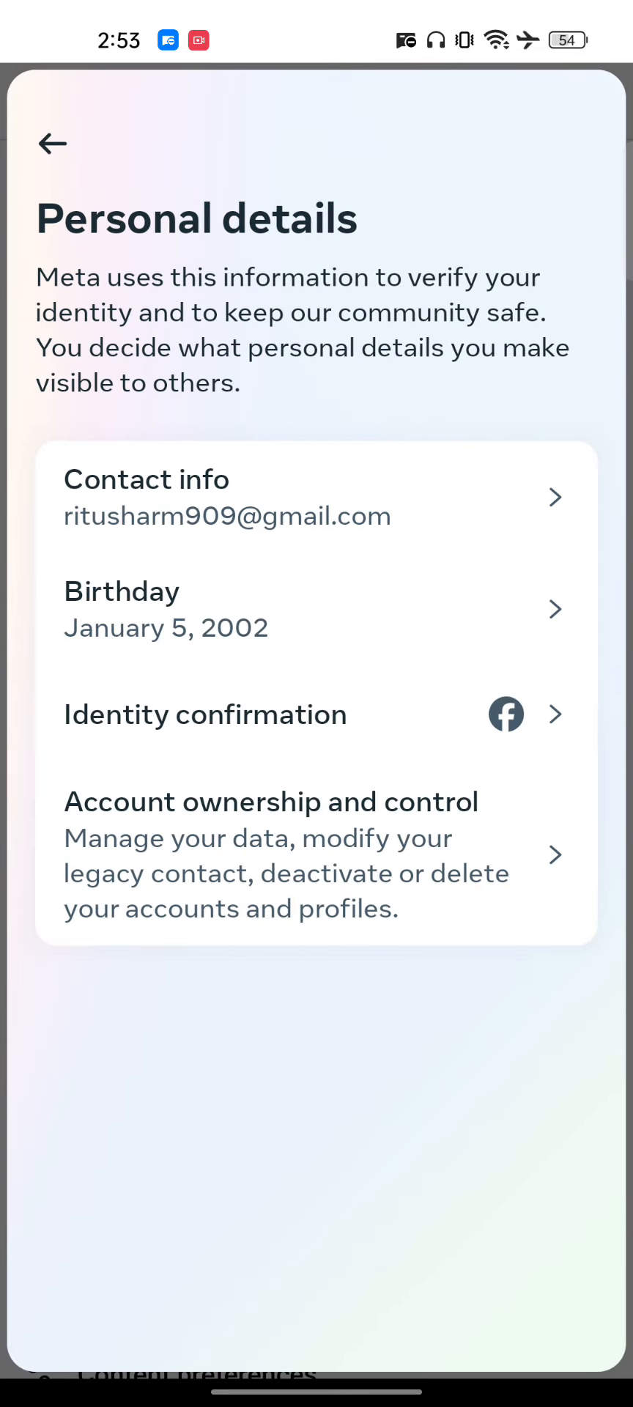
left_click(52, 144)
type("fac")
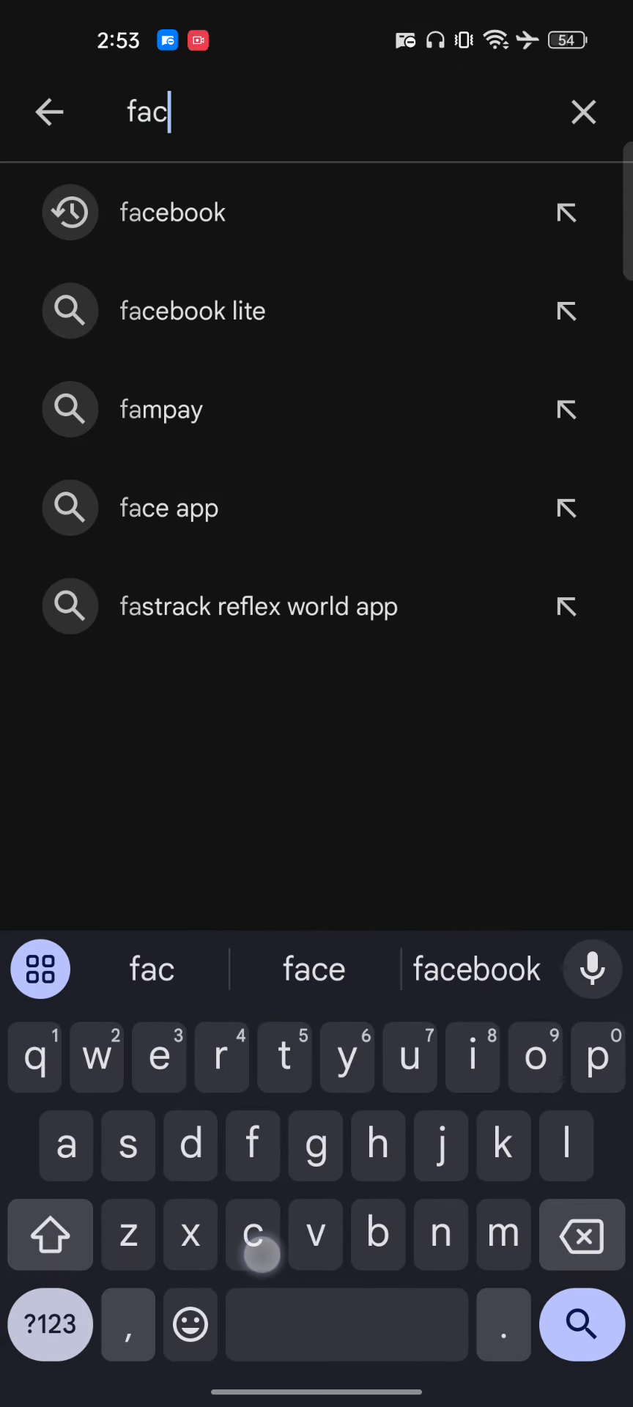
Select the 'facebook' suggestion in the Play Store search
left_click(172, 212)
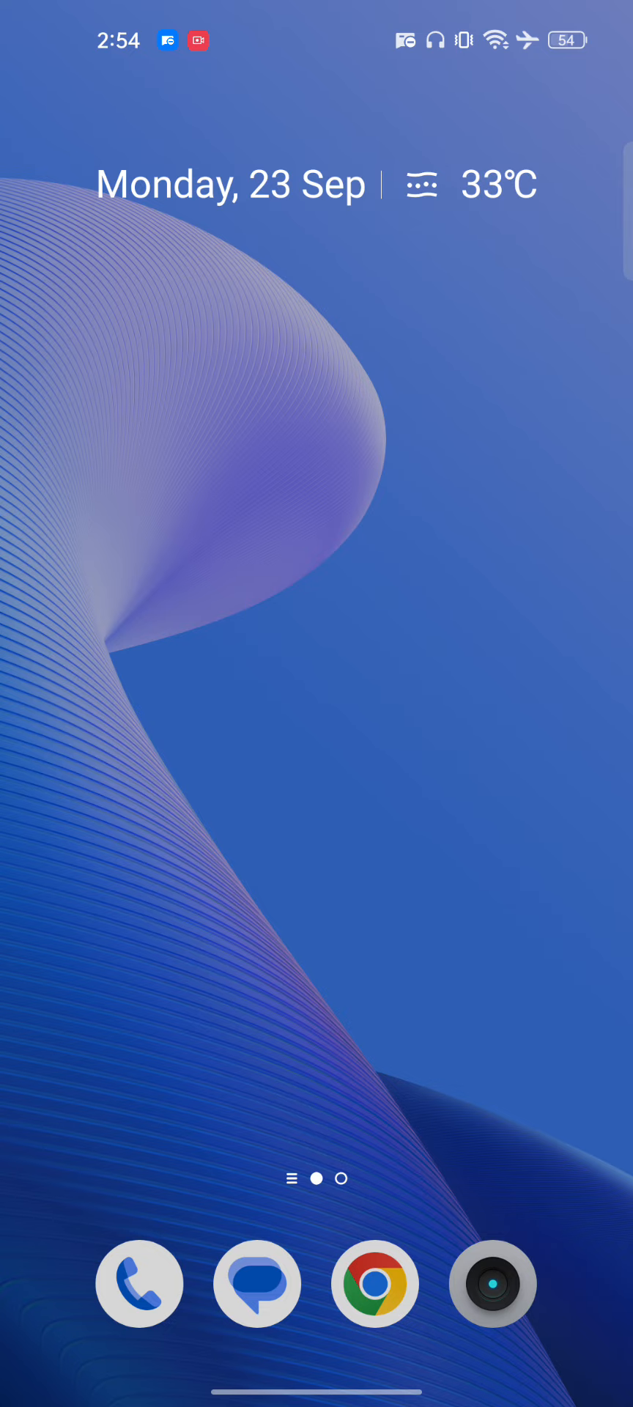
Open device Settings from quick settings and go to Apps
scroll("up", 3)
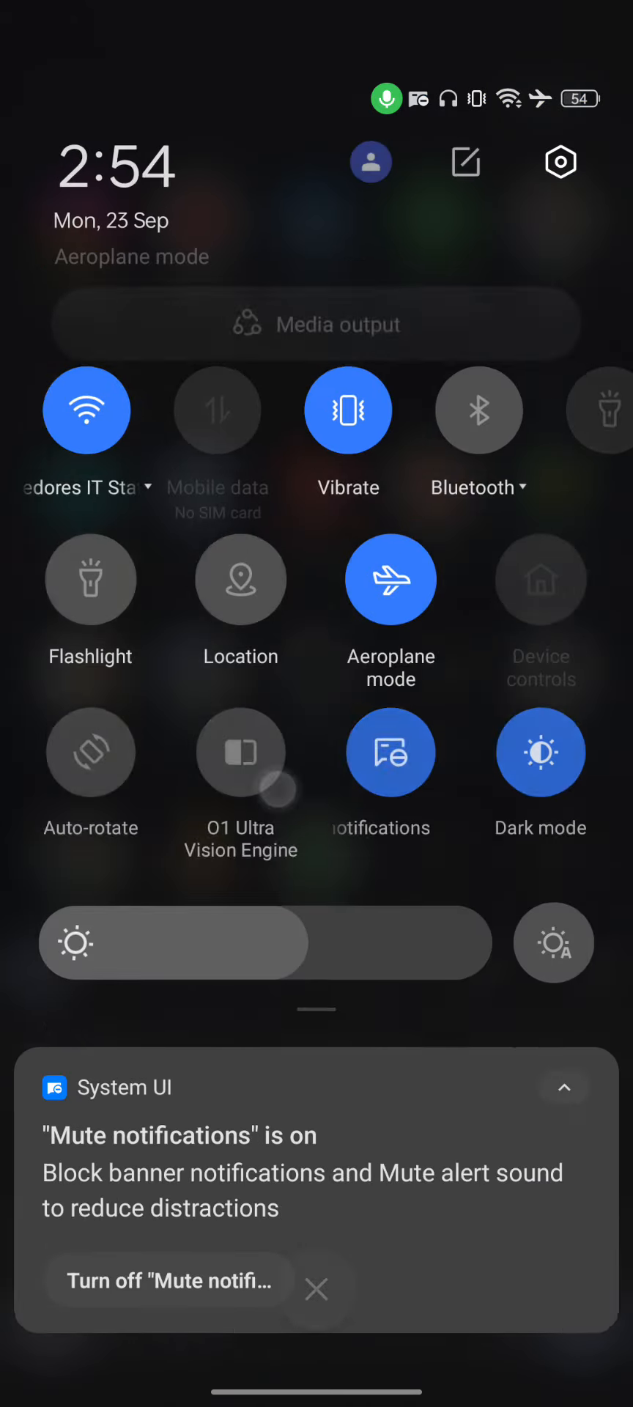
left_click(561, 163)
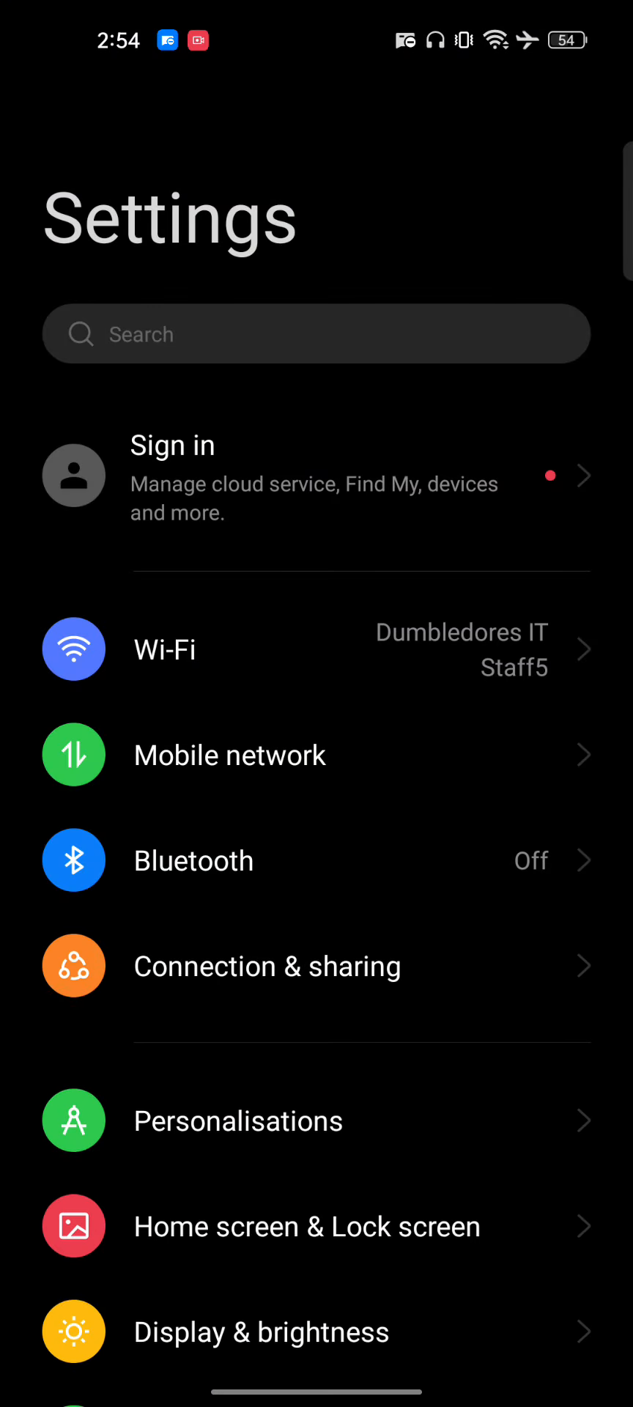
scroll("down", 3)
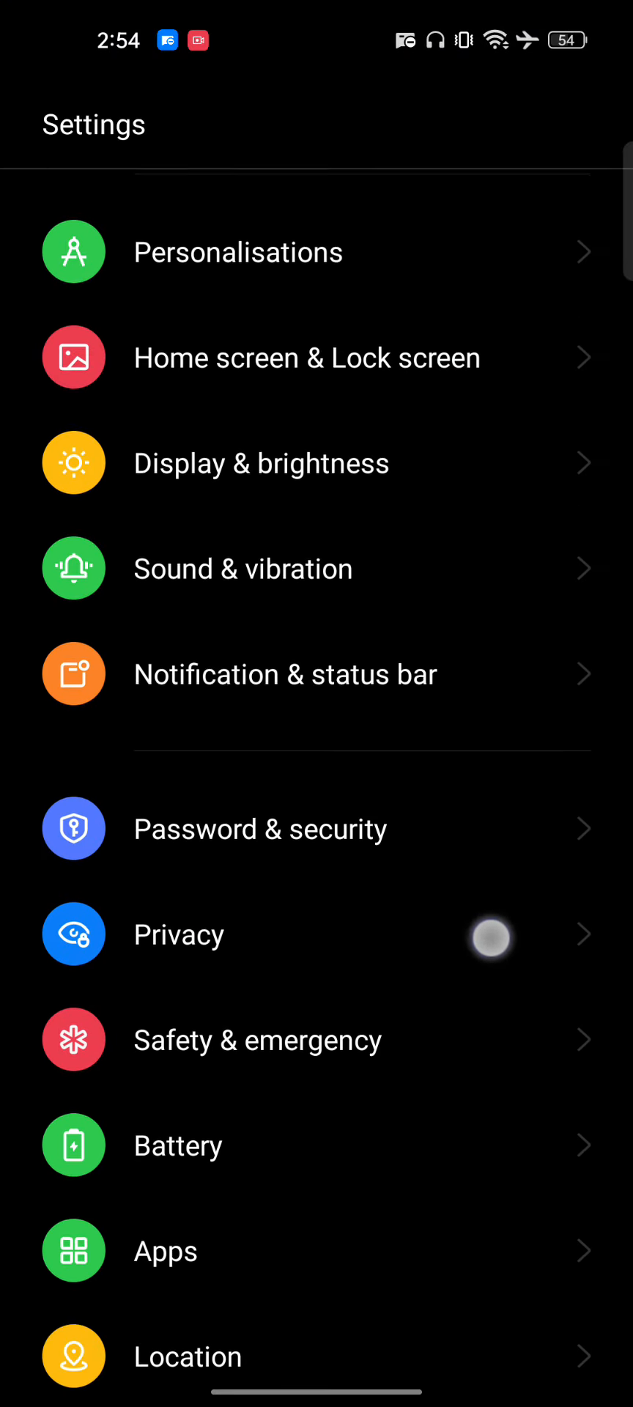
left_click(165, 1251)
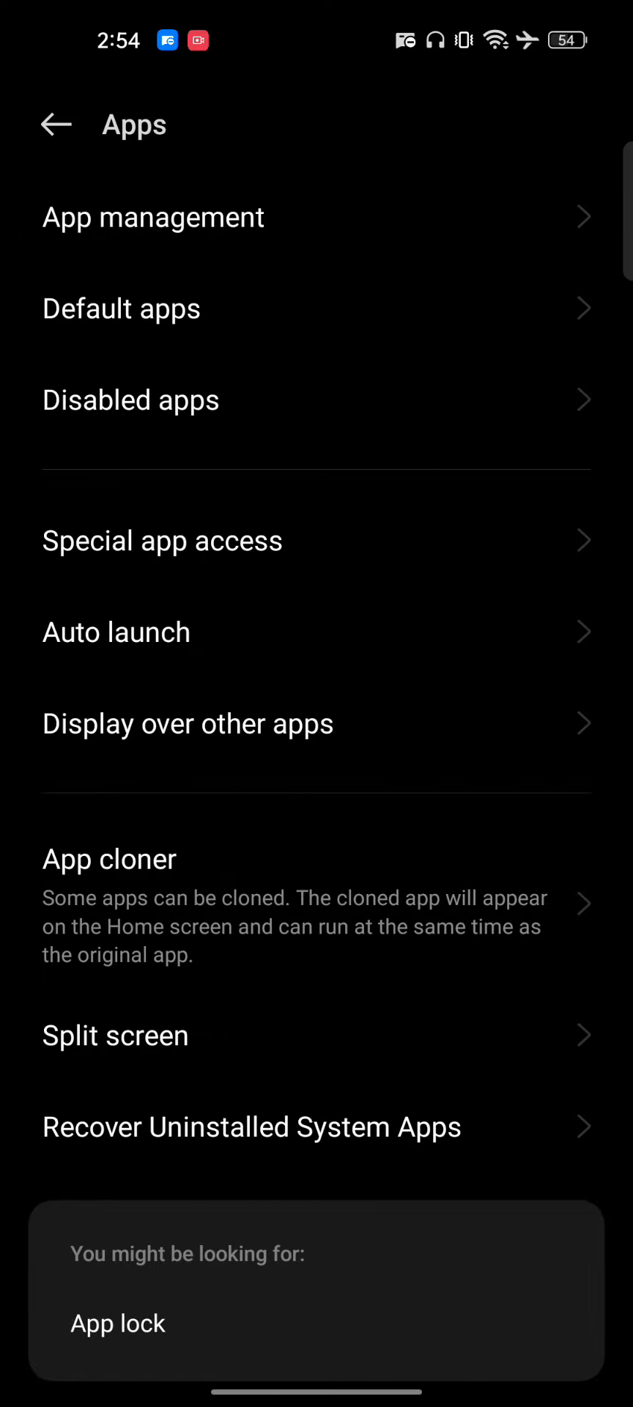
Find Facebook by searching 'f' in App management, view its 717 MB storage, then go home
left_click(153, 216)
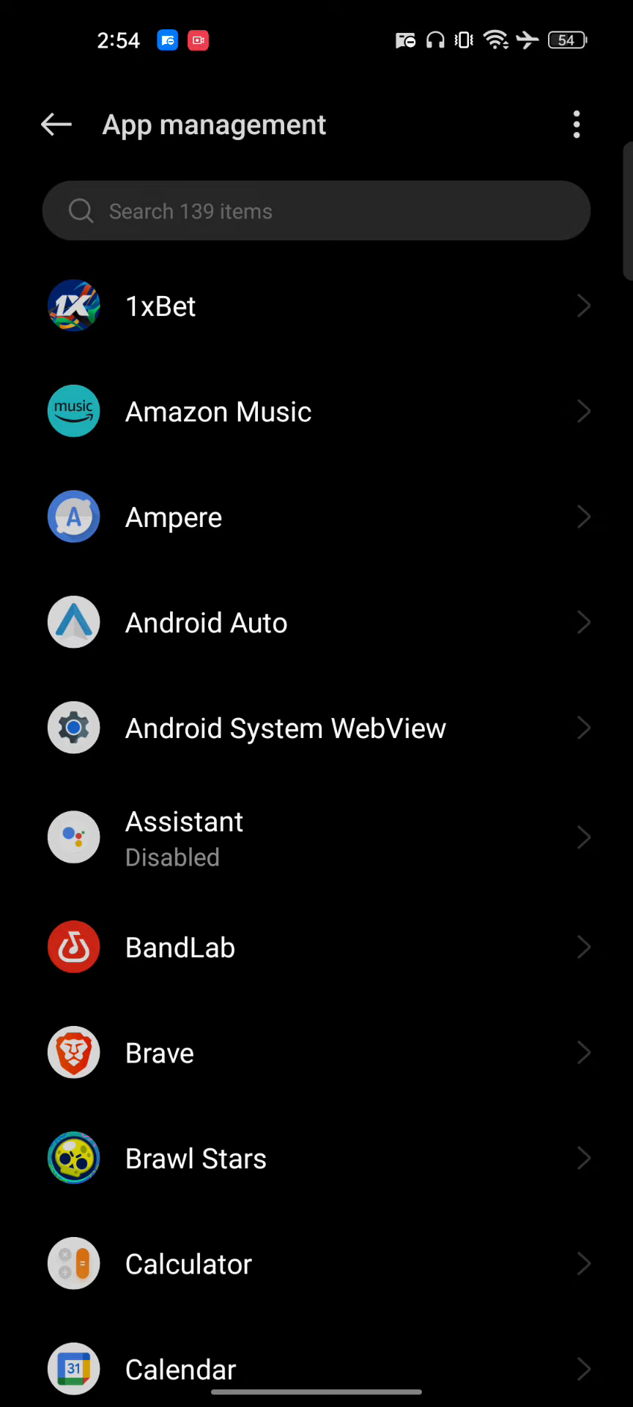
type("f")
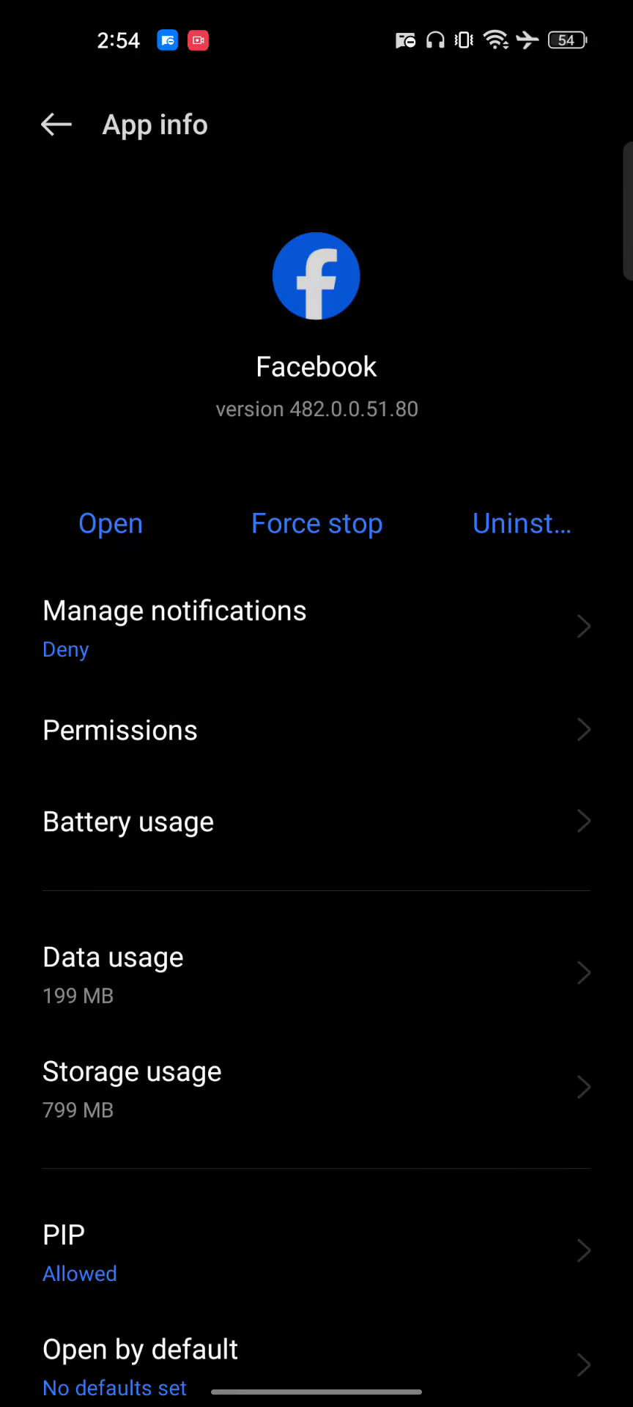
scroll("up", 3)
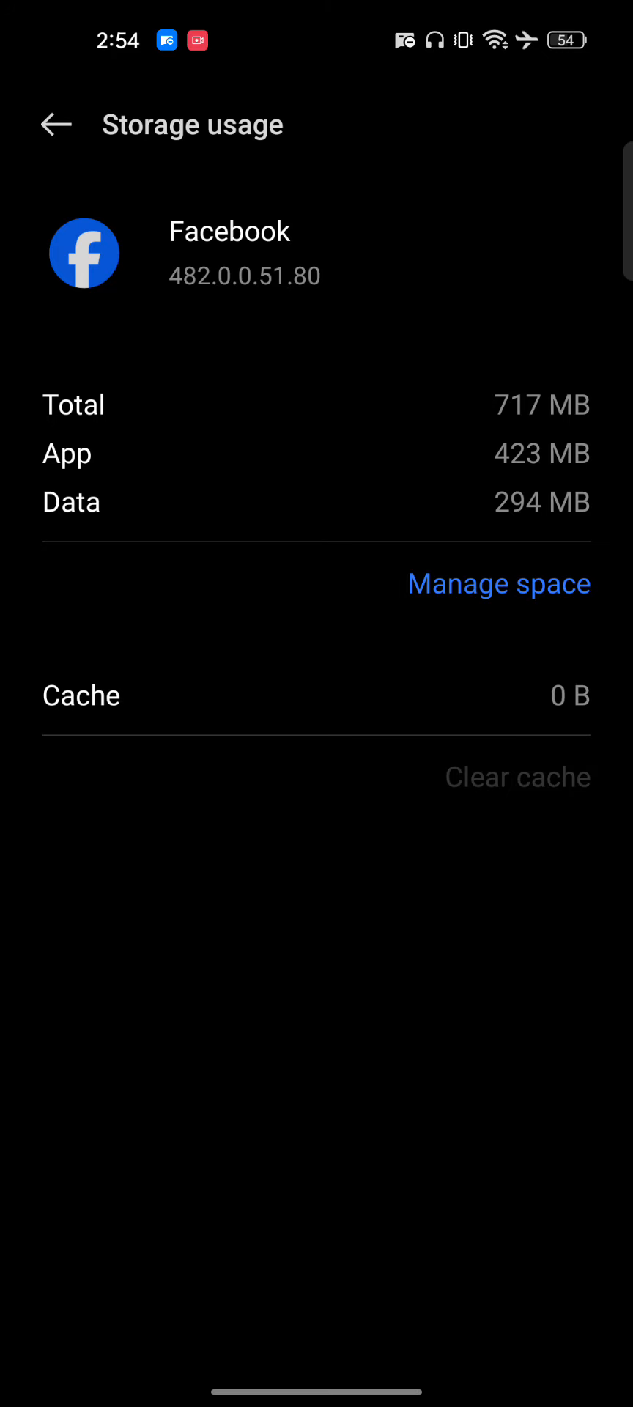
key("HOME")
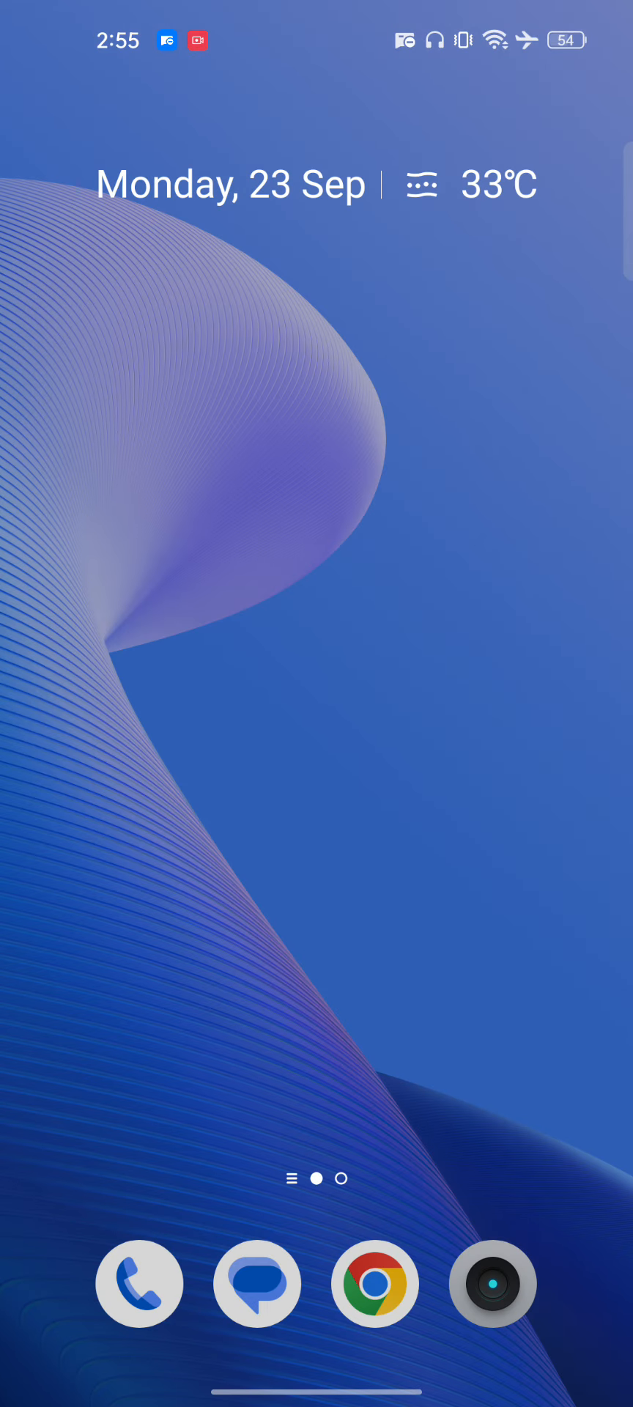